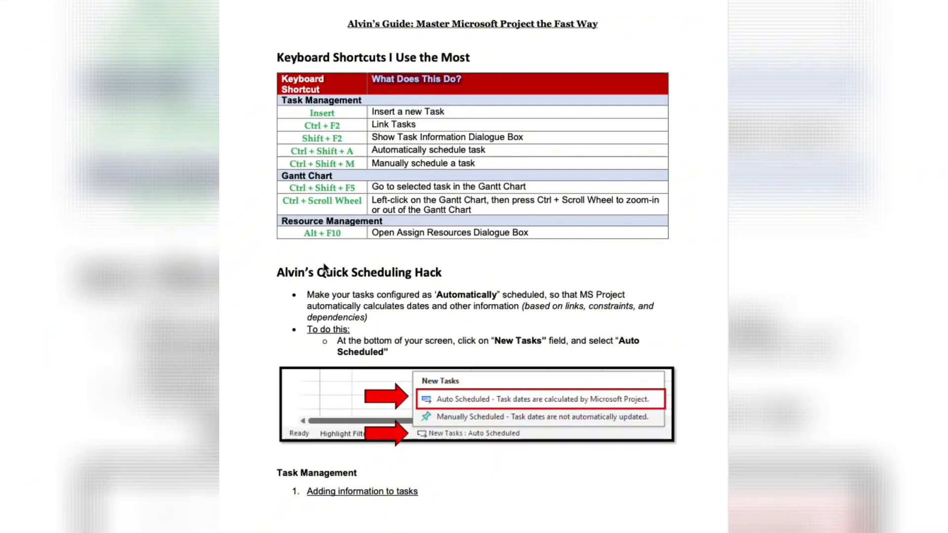
Bring the DIY Dog House Project schedule into view in the Gantt chart with its task table
scroll("down", 3)
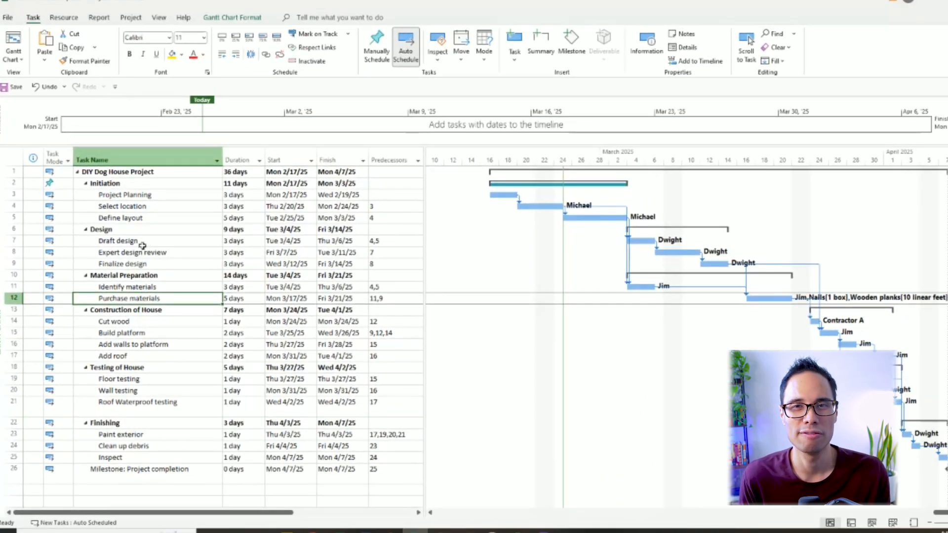
Confirm Gantt Chart is the active view, then go to the File backstage start page
left_click(127, 286)
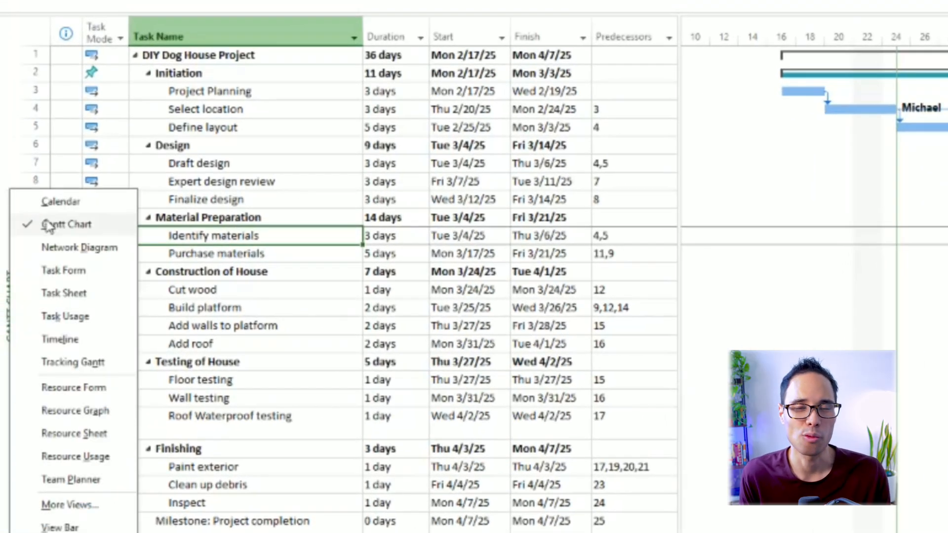
left_click(67, 224)
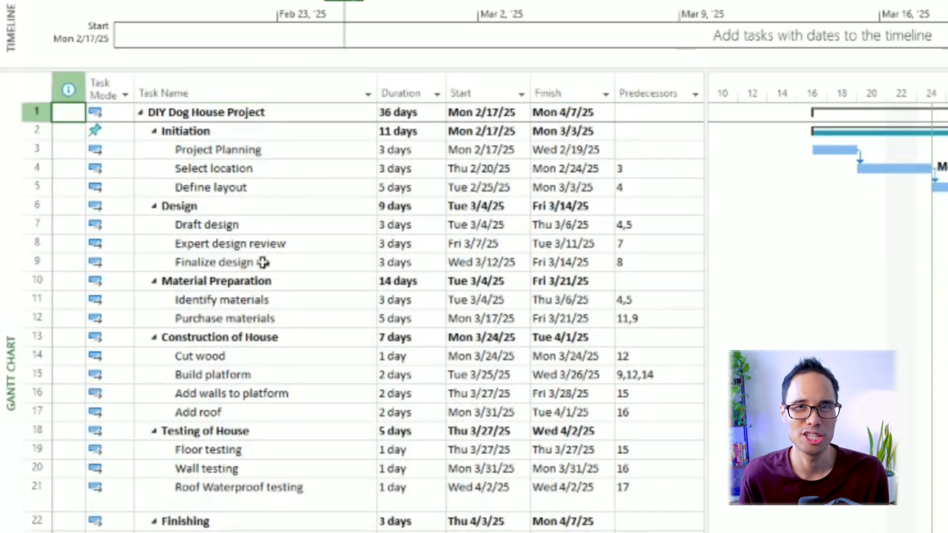
left_click(12, 19)
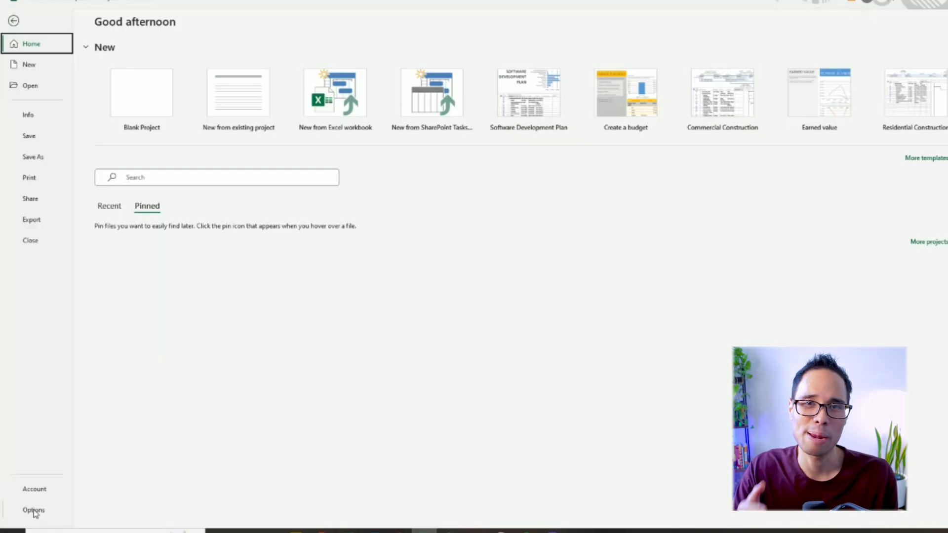
In Advanced options, verify tasks are critical when slack is 0 days or less and confirm
left_click(33, 509)
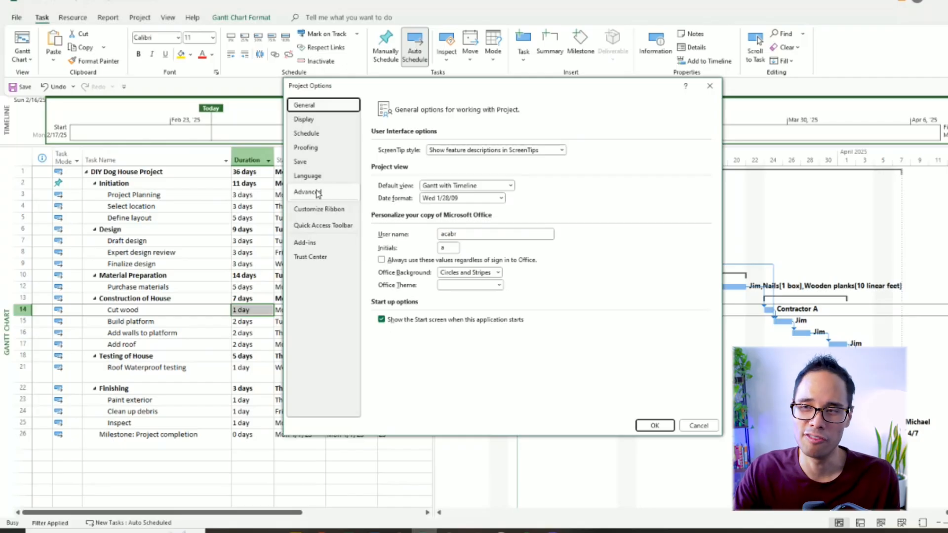
left_click(308, 192)
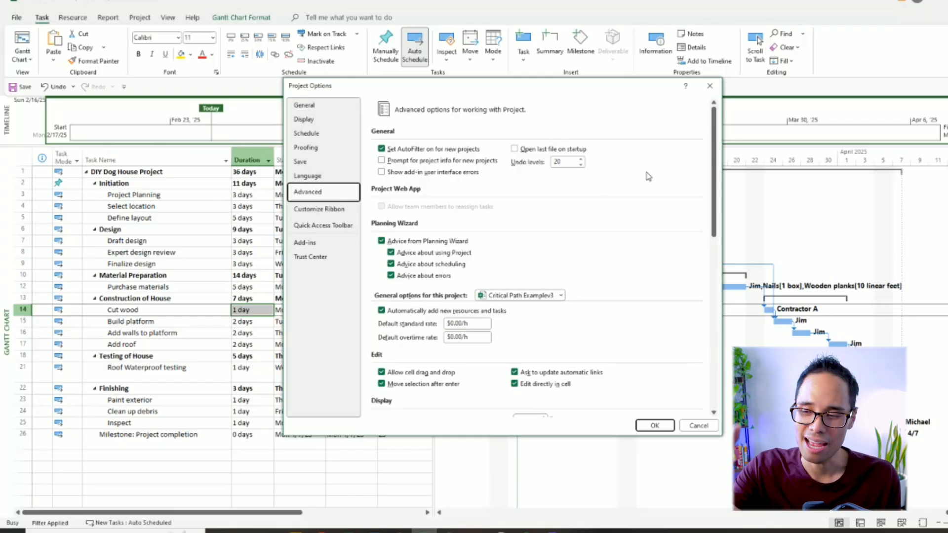
scroll("down", 3)
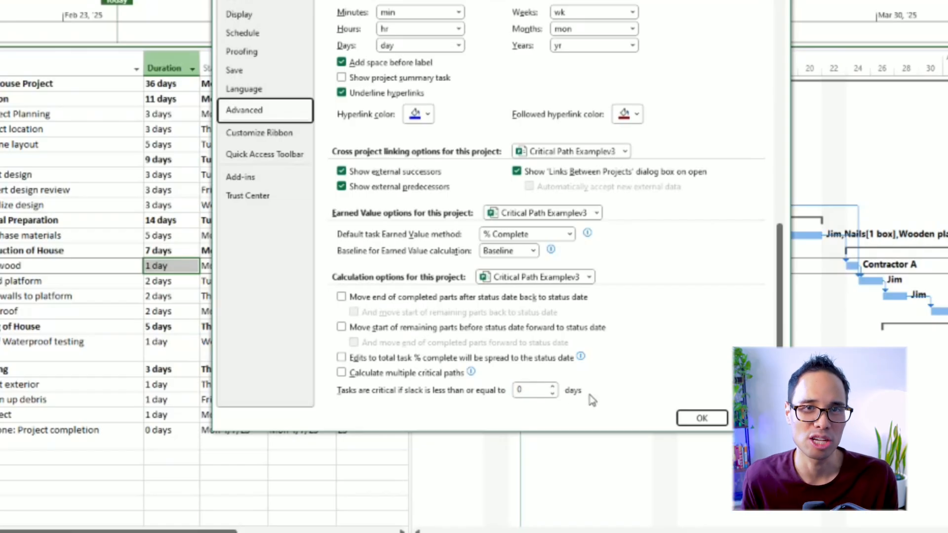
mouse_move(581, 402)
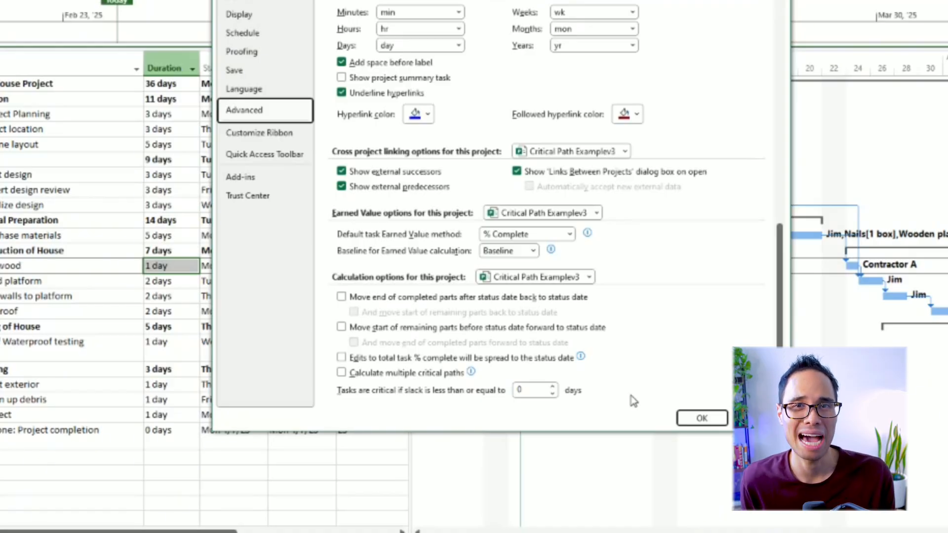
left_click(701, 418)
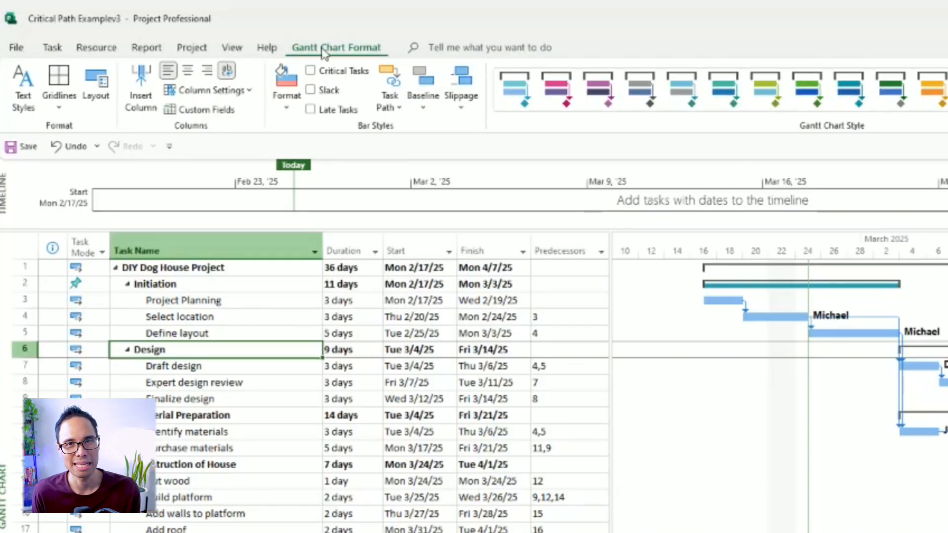
mouse_move(394, 131)
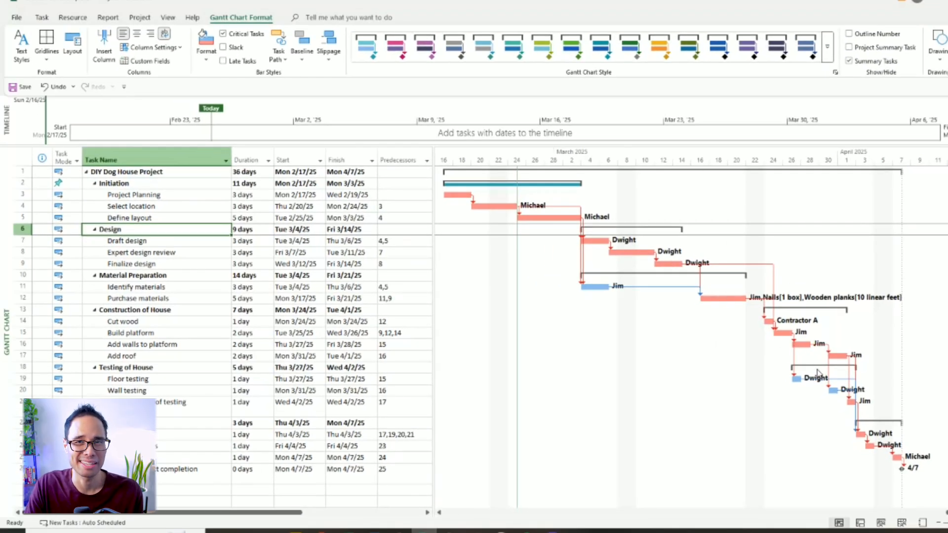
Compare the non-critical Identify materials task with the critical Draft design task
left_click(137, 286)
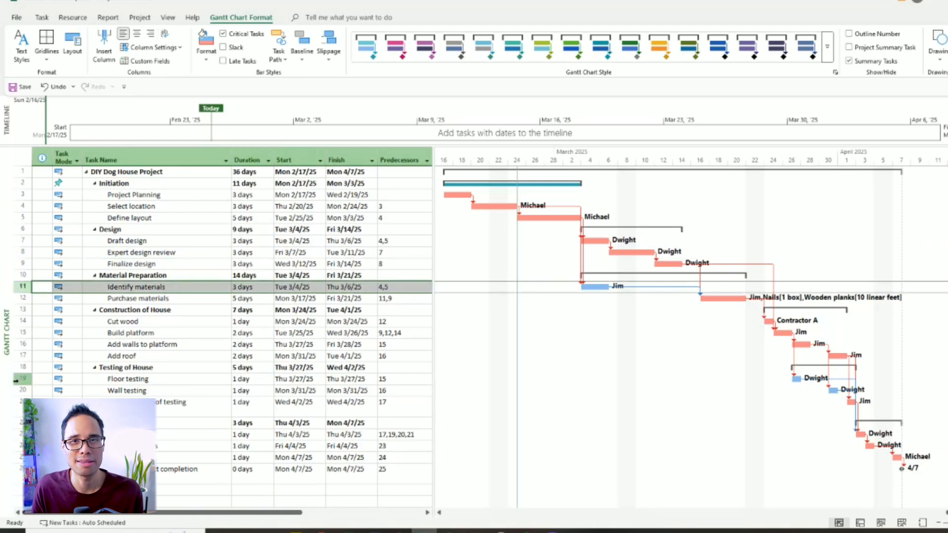
left_click(127, 378)
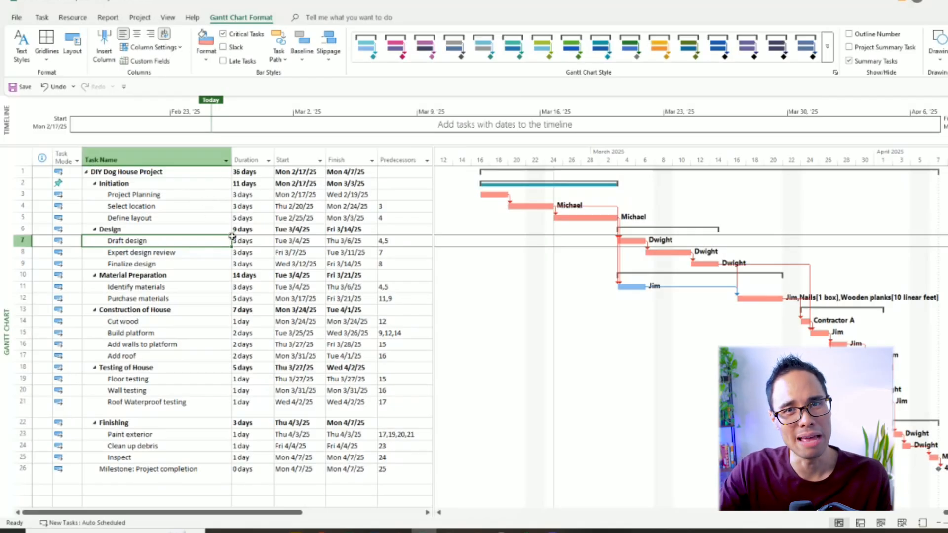
Switch the task table to Schedule and select the Total Slack column
left_click(133, 194)
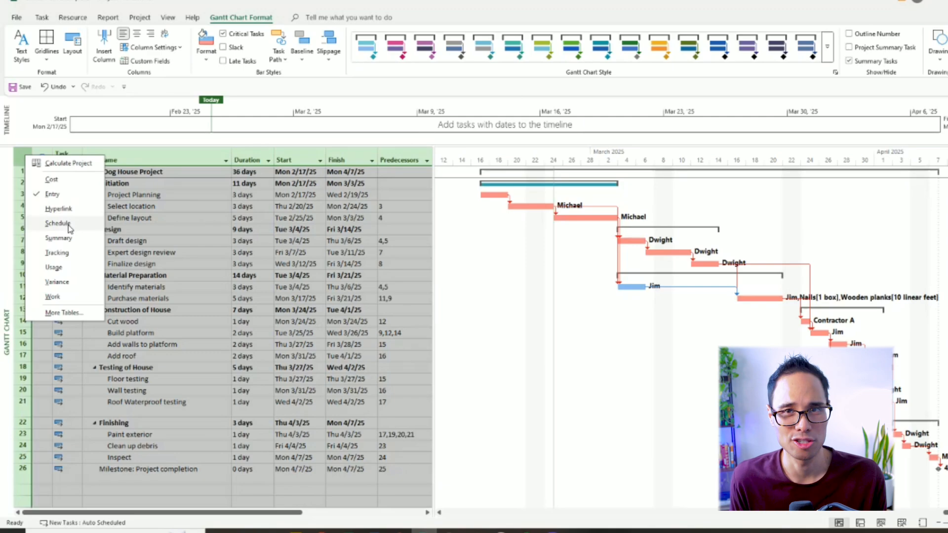
left_click(58, 224)
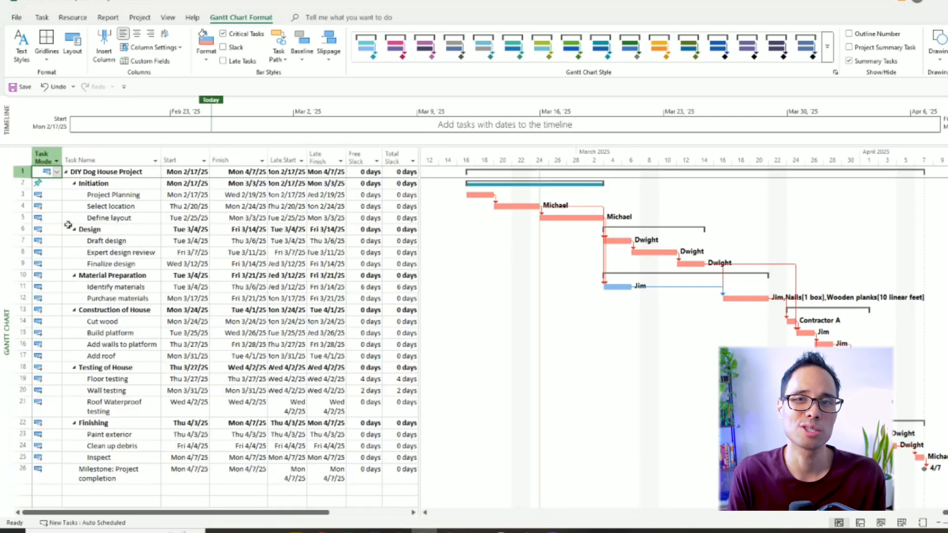
left_click(182, 241)
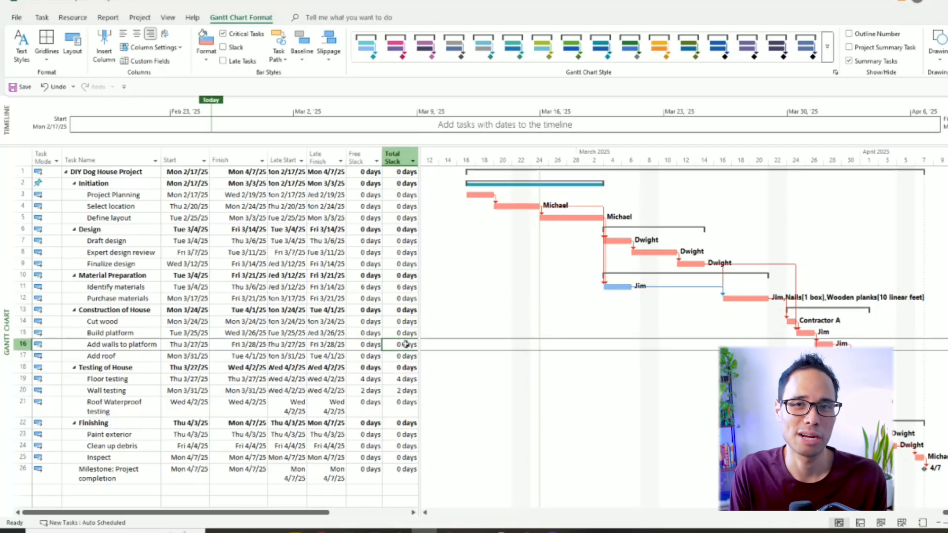
left_click(115, 286)
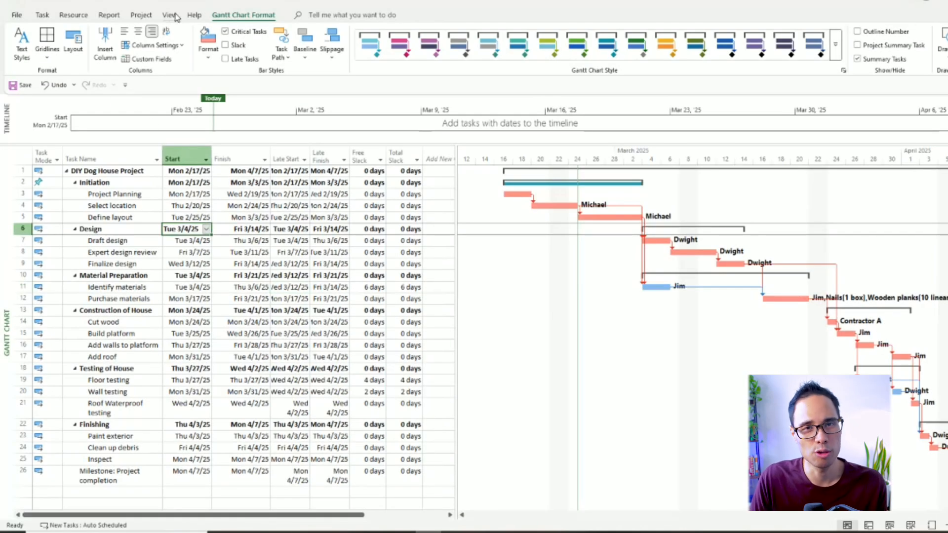
Apply the built-in Critical filter so only zero-slack tasks are listed
left_click(169, 15)
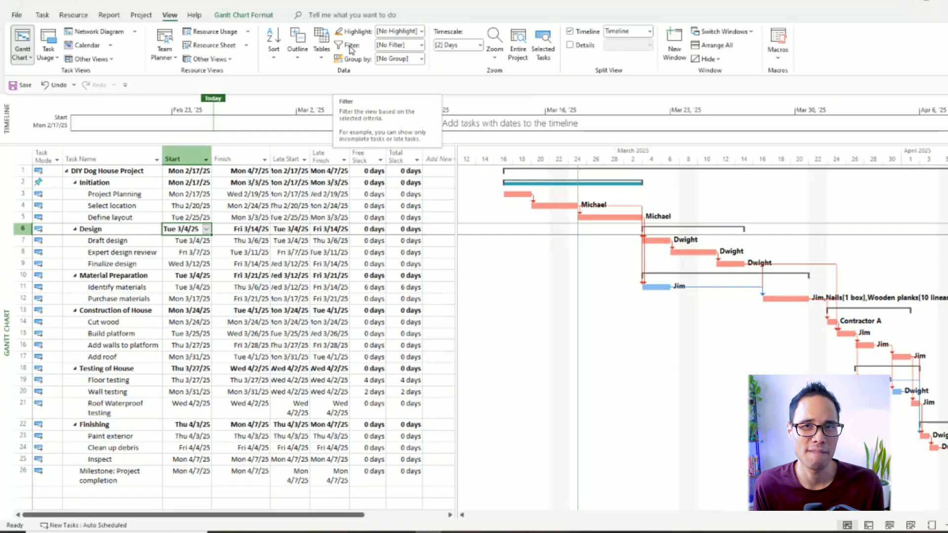
left_click(399, 45)
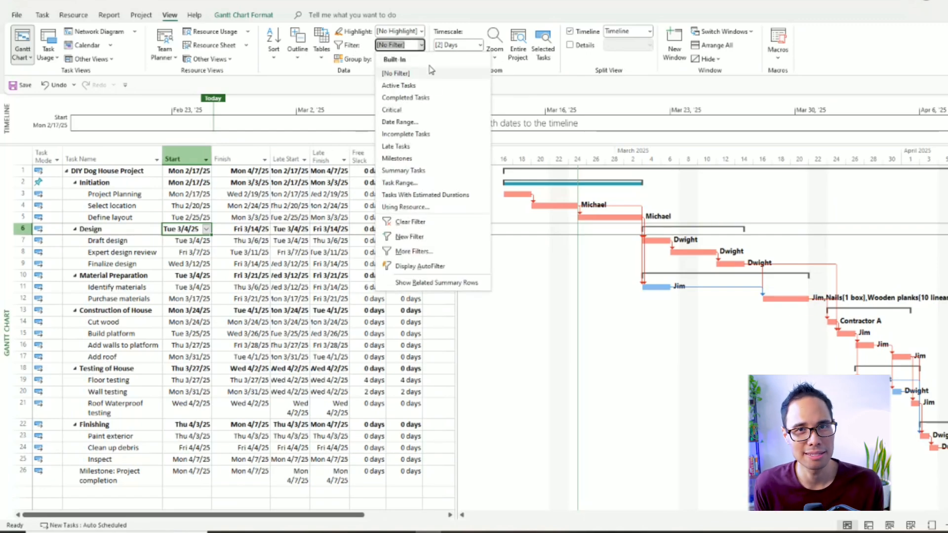
left_click(391, 109)
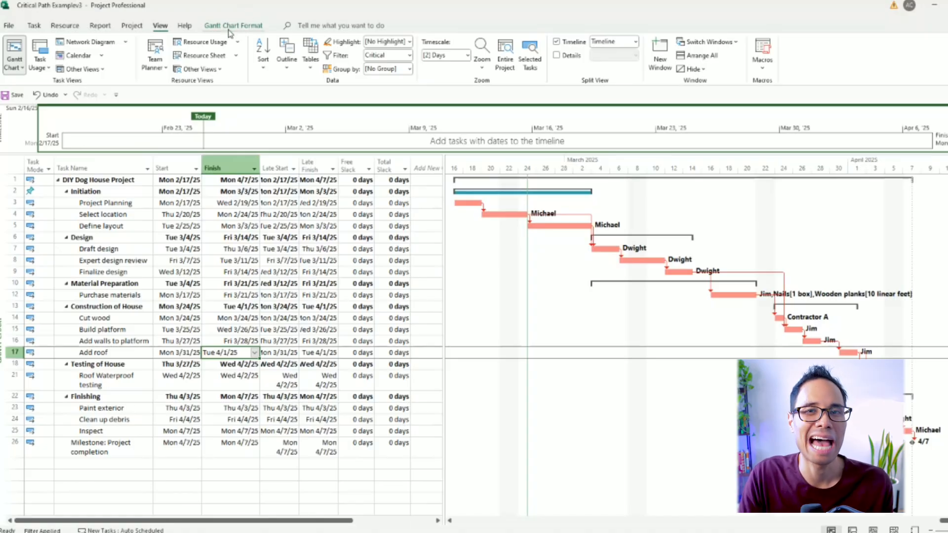
left_click(233, 26)
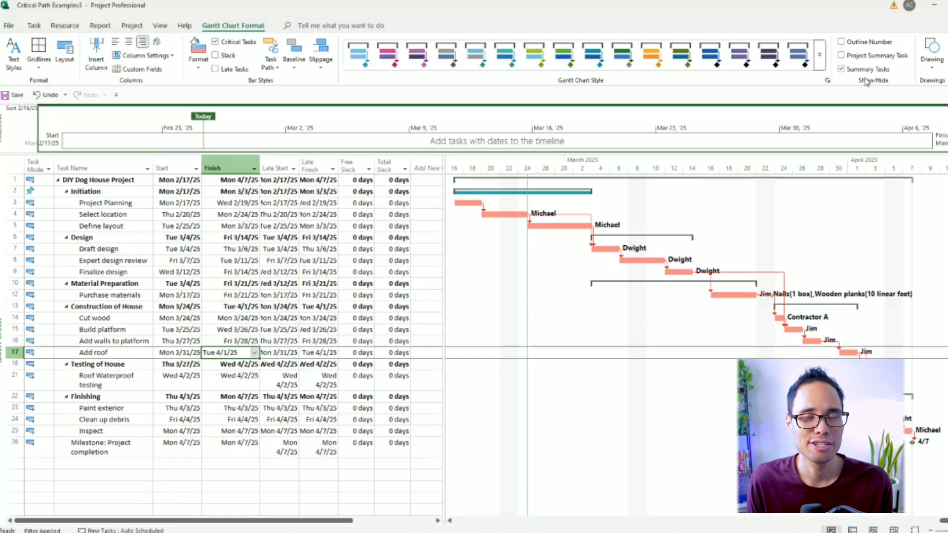
mouse_move(863, 70)
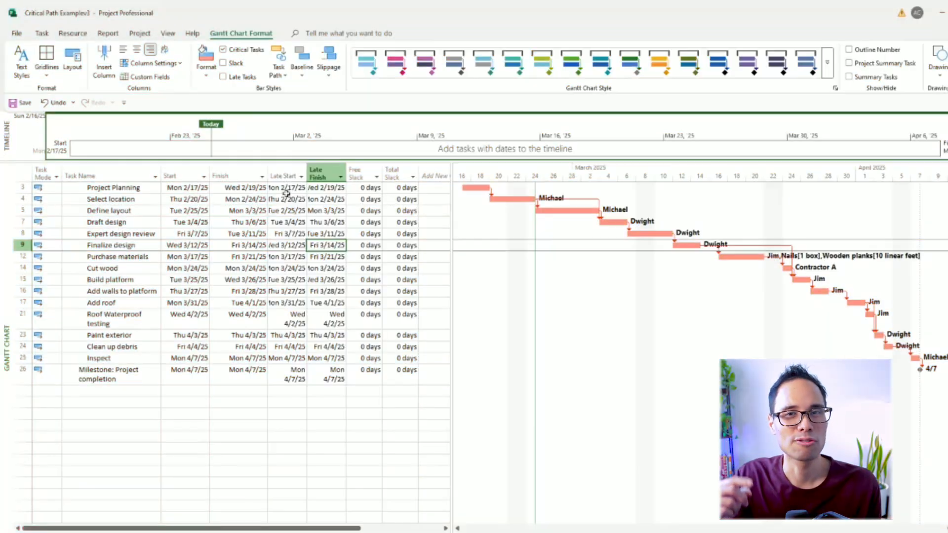
Turn Summary Tasks back on in the outline and go to the View tab's filter settings
left_click(369, 302)
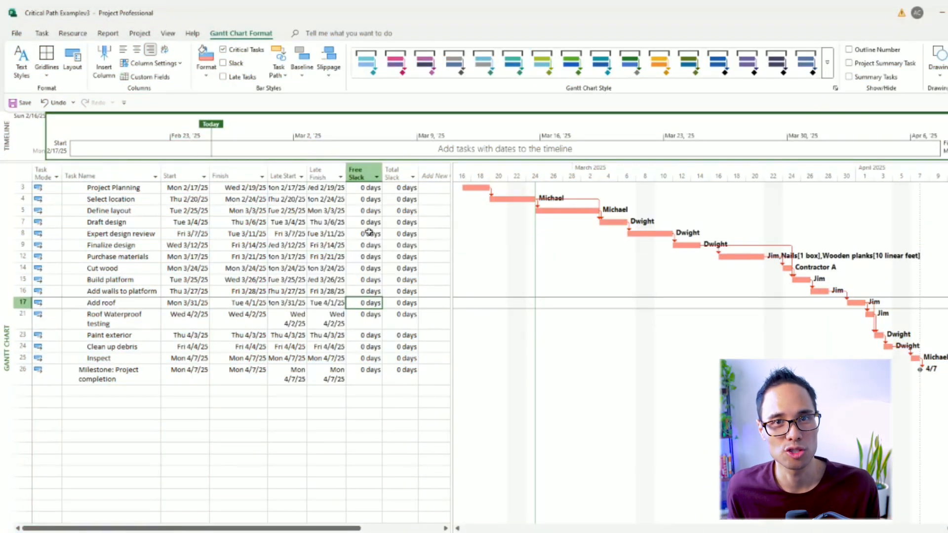
left_click(849, 77)
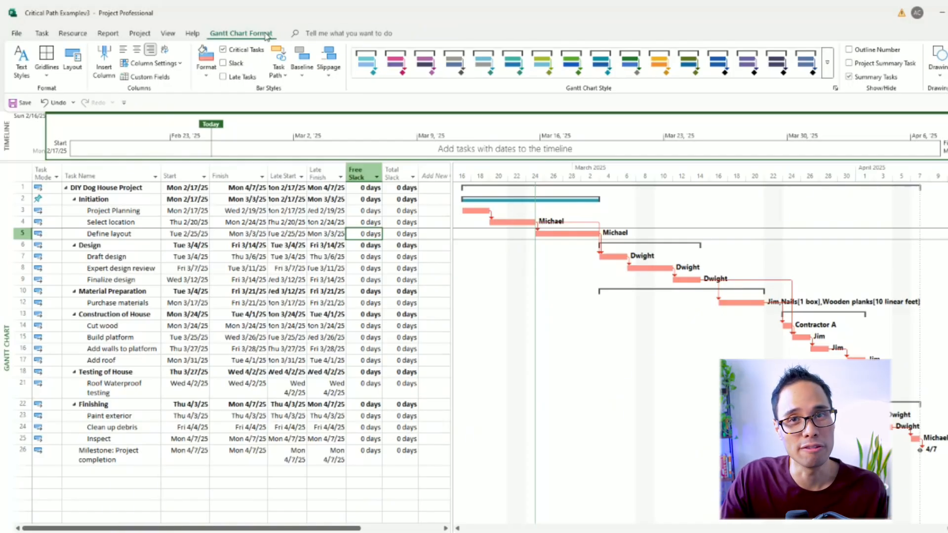
left_click(168, 33)
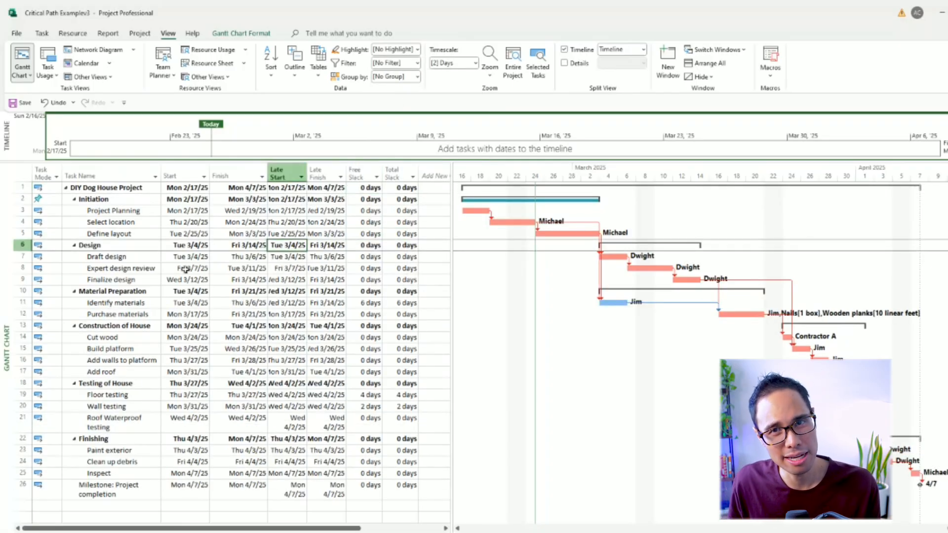
Clear the filter to No Filter and insert a Duration column in the table
left_click(236, 280)
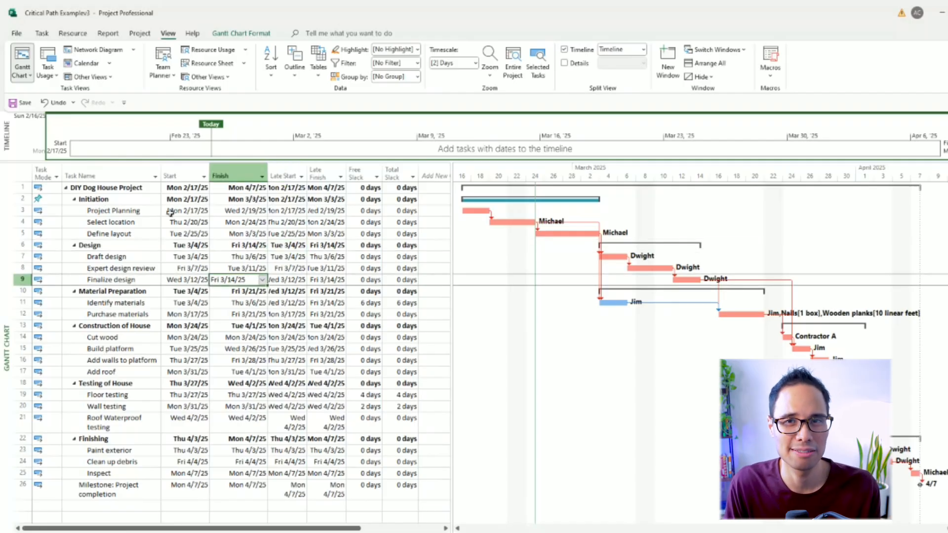
left_click(115, 302)
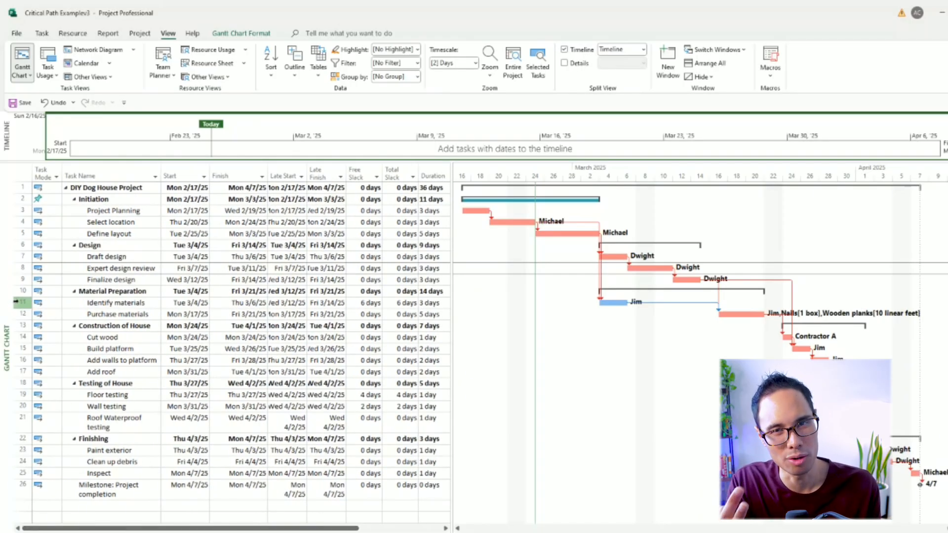
left_click(114, 302)
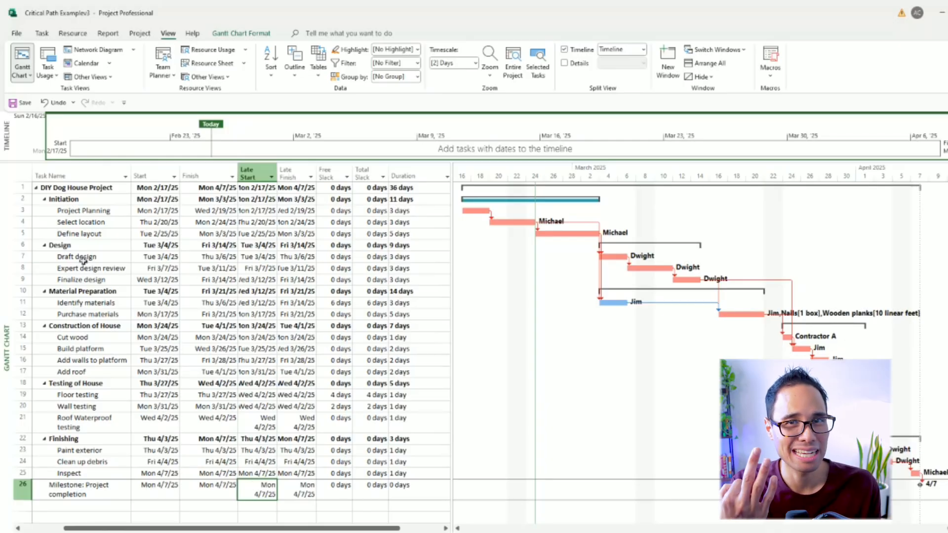
Change Identify materials to 15 days, pushing project finish to Tue 4/15/25
left_click(402, 302)
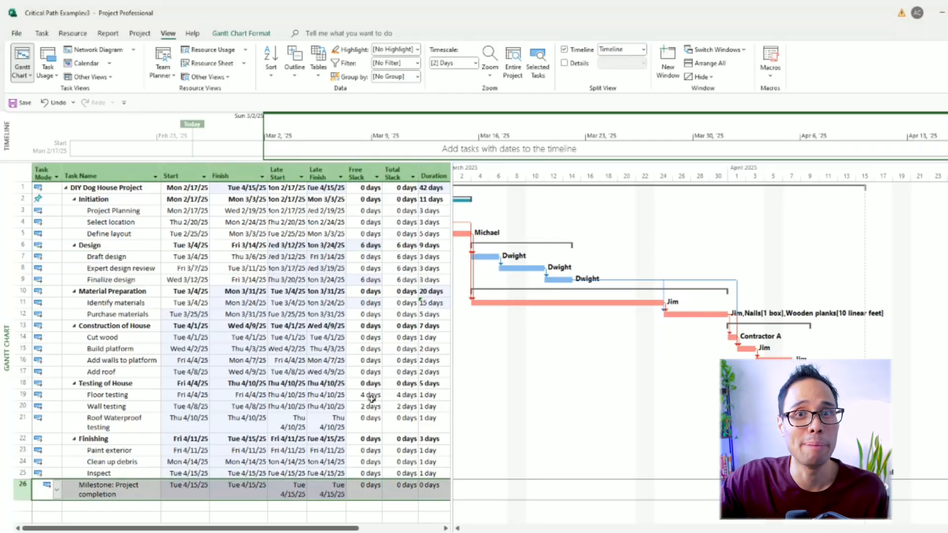
left_click(188, 290)
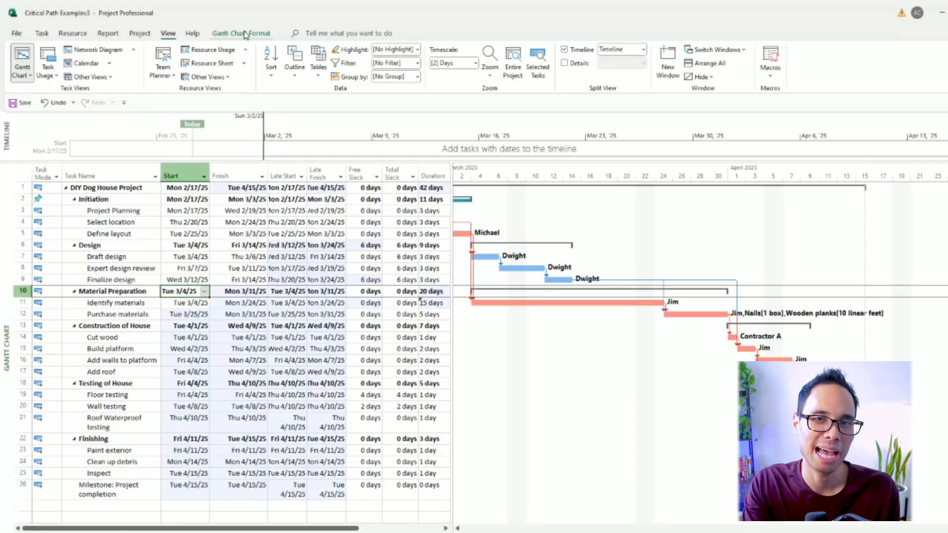
In Text Styles, set Critical Tasks as the item to change and choose Red colour
left_click(241, 34)
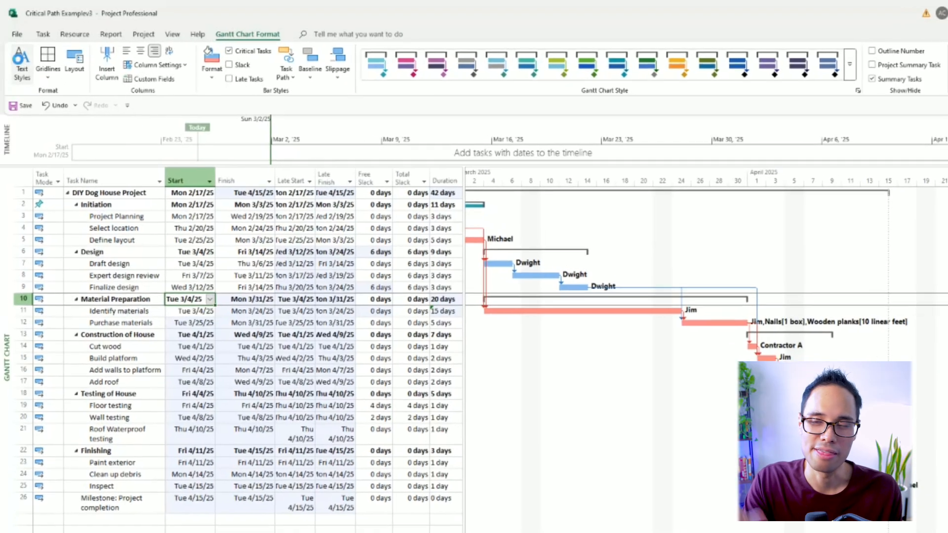
left_click(20, 62)
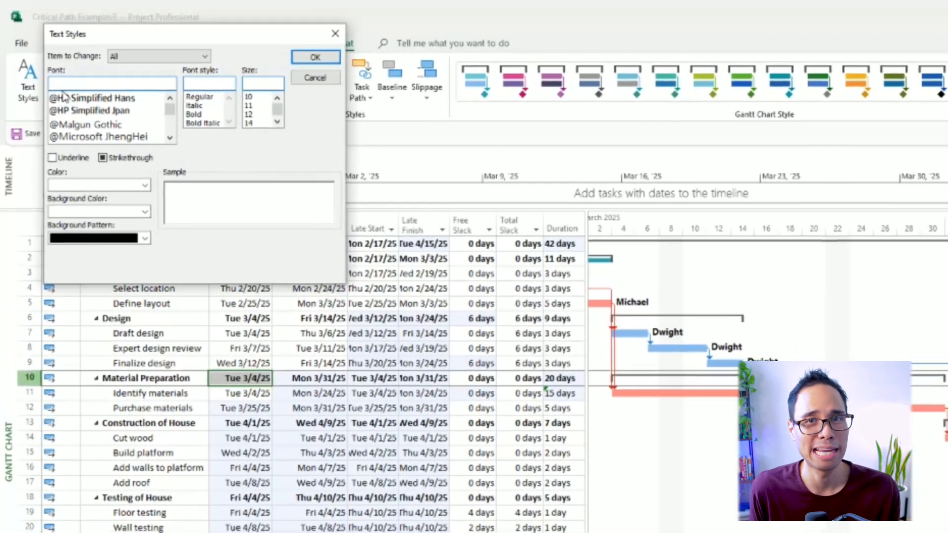
left_click(211, 58)
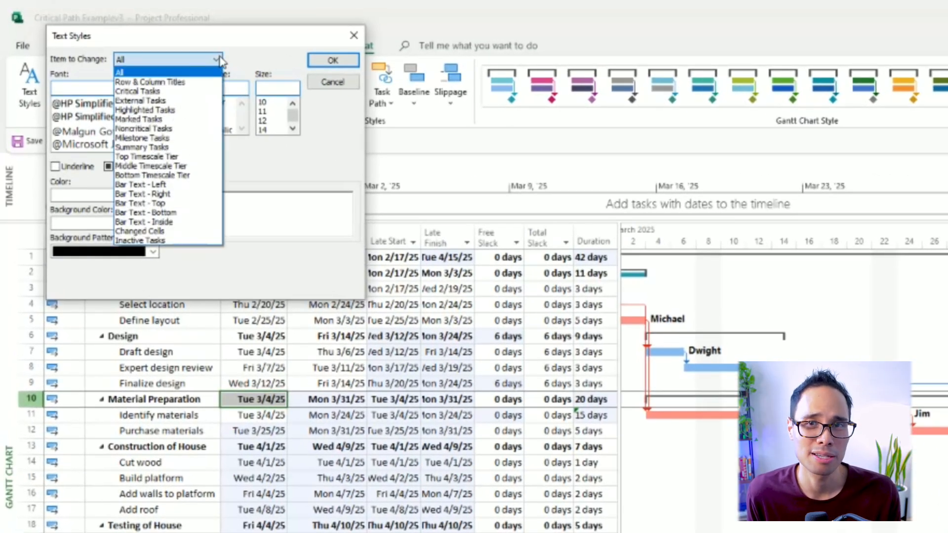
left_click(138, 90)
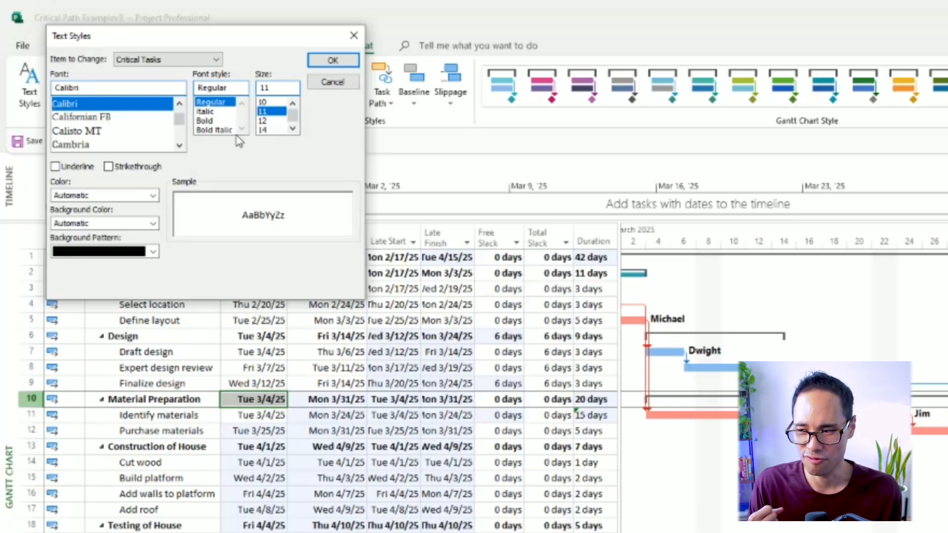
mouse_move(243, 161)
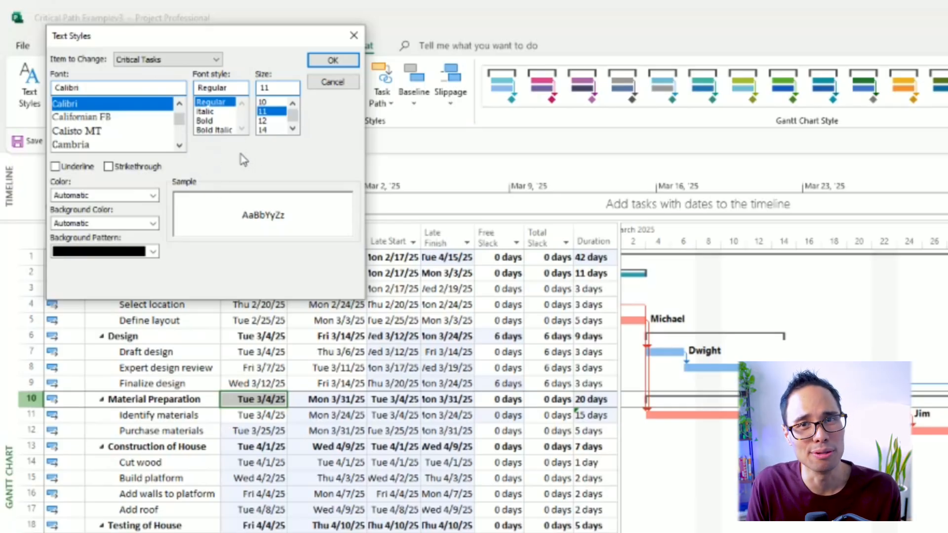
mouse_move(166, 219)
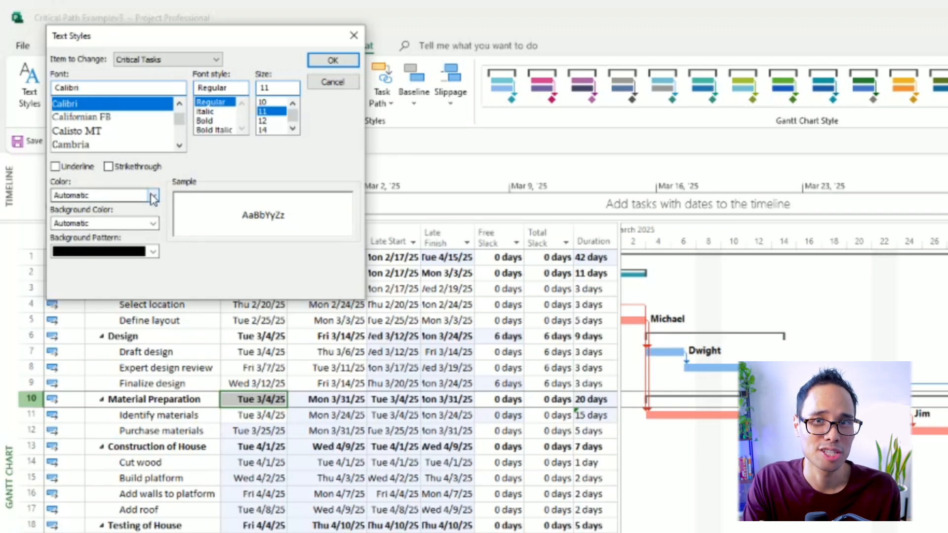
left_click(152, 195)
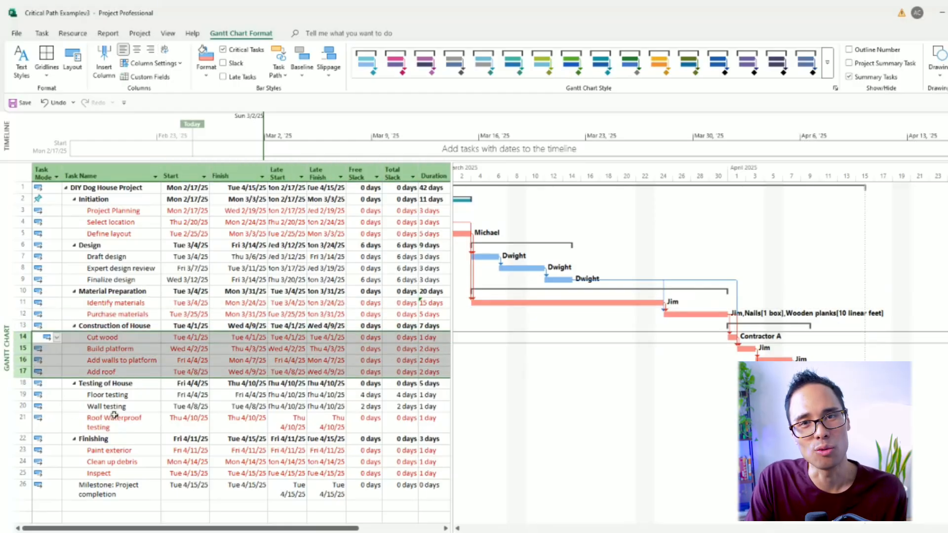
Add a Critical column to the task table, marking each dog house task Yes or No
left_click(113, 422)
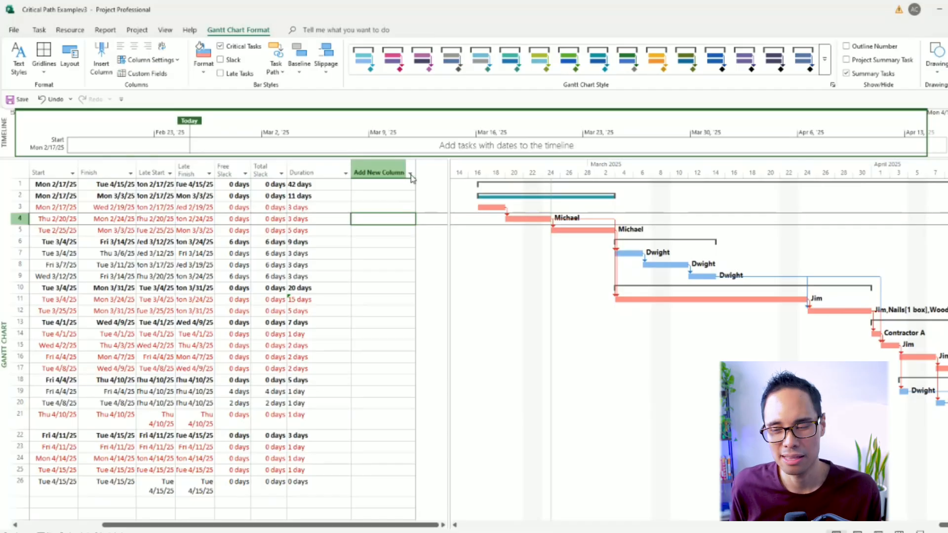
left_click(384, 172)
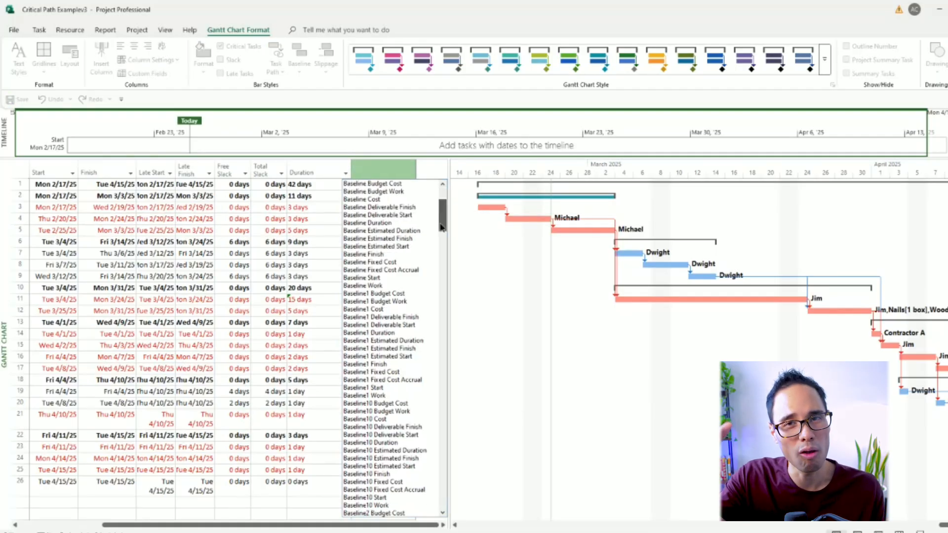
scroll("down", 3)
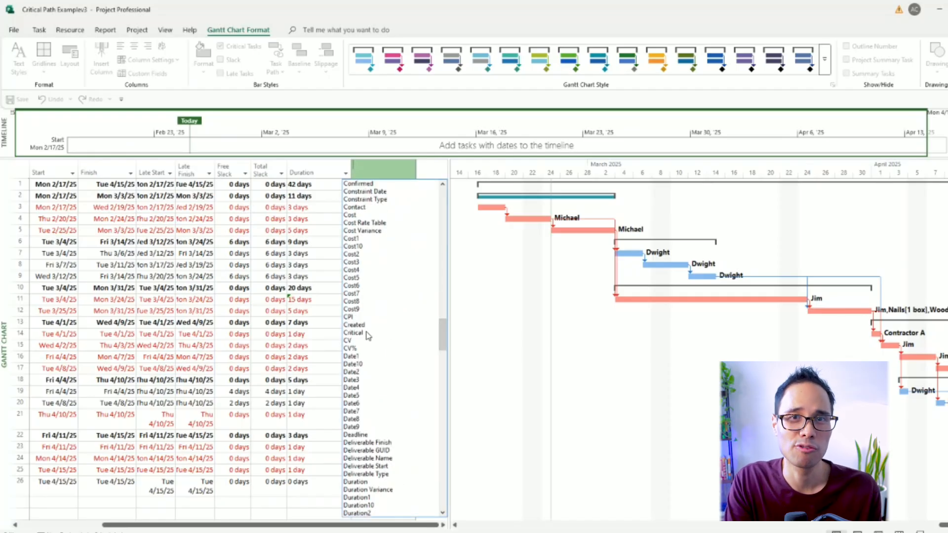
left_click(355, 333)
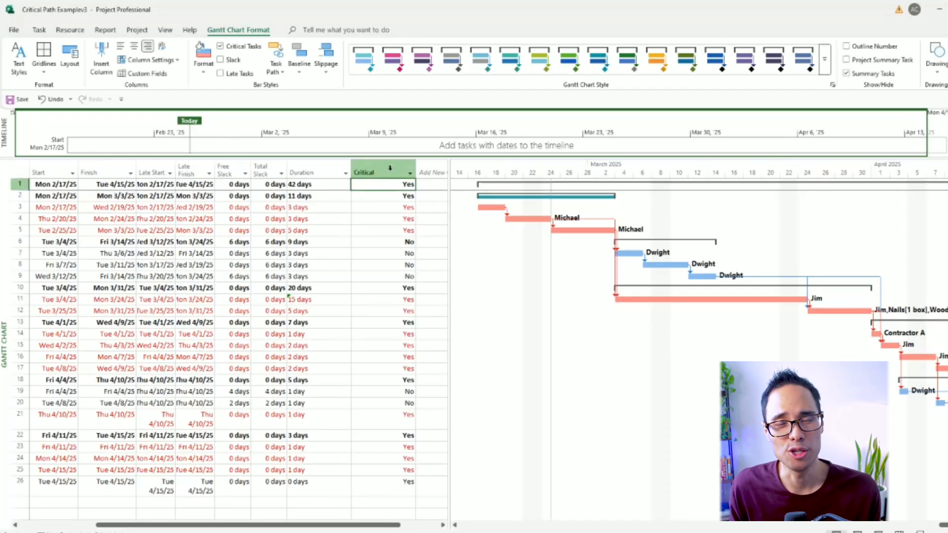